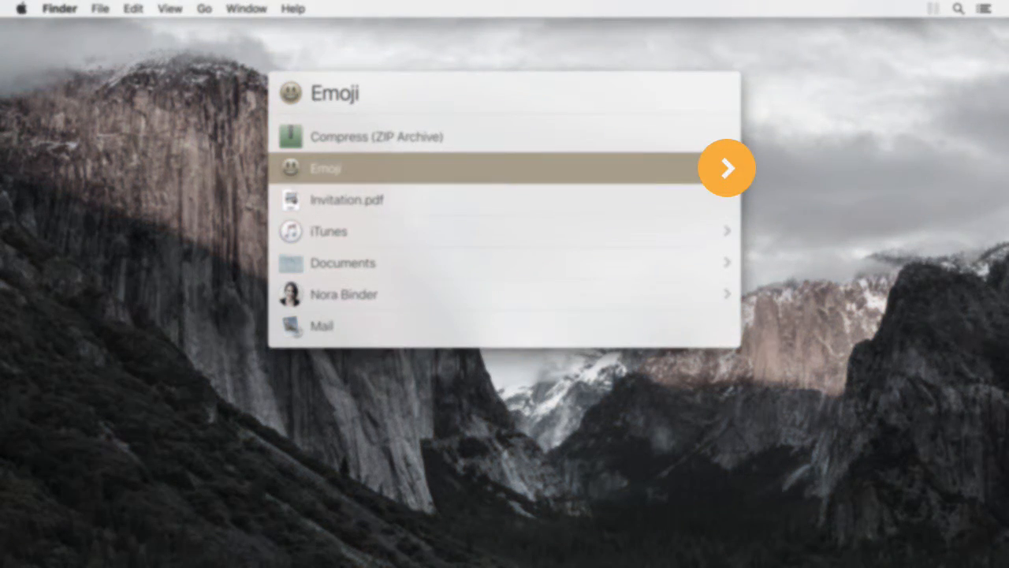
Step: Select iTunes in LaunchBar's recent results to browse its music library categories
left_click(505, 168)
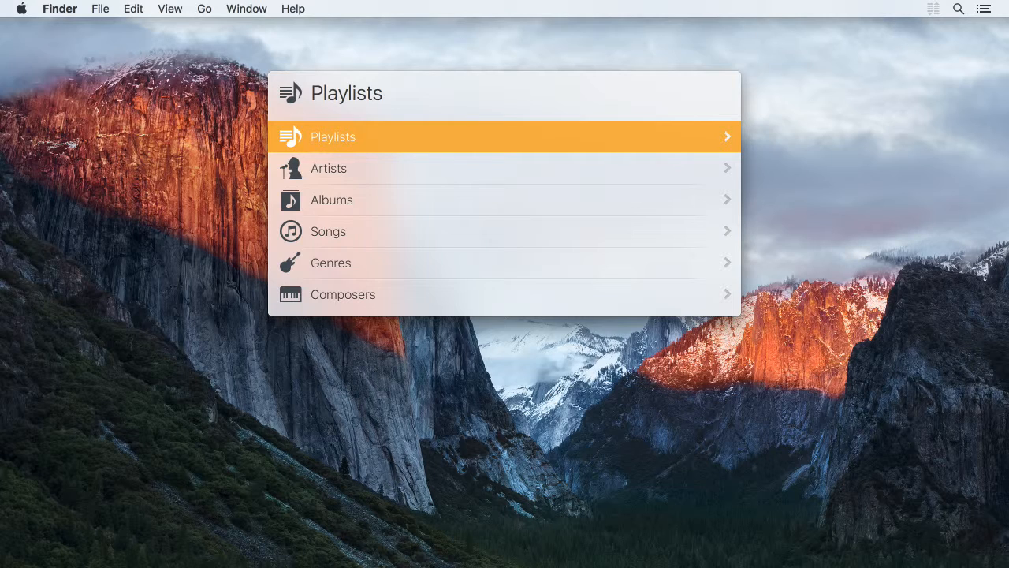
Step: Back out of the iTunes library categories, leaving an empty LaunchBar bar
left_click(329, 168)
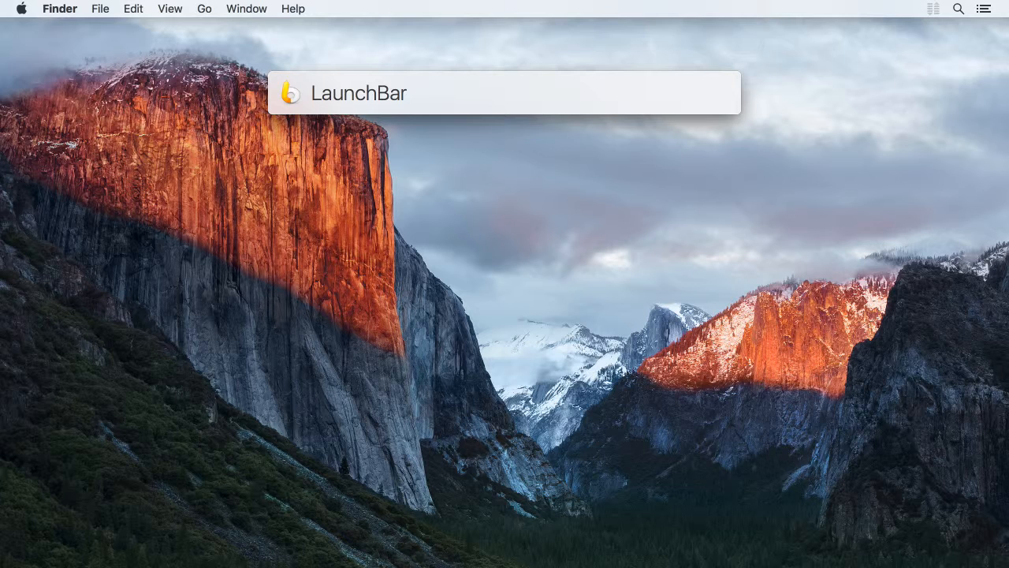
Step: Search LaunchBar for the contact 'NORA'
type("NORA")
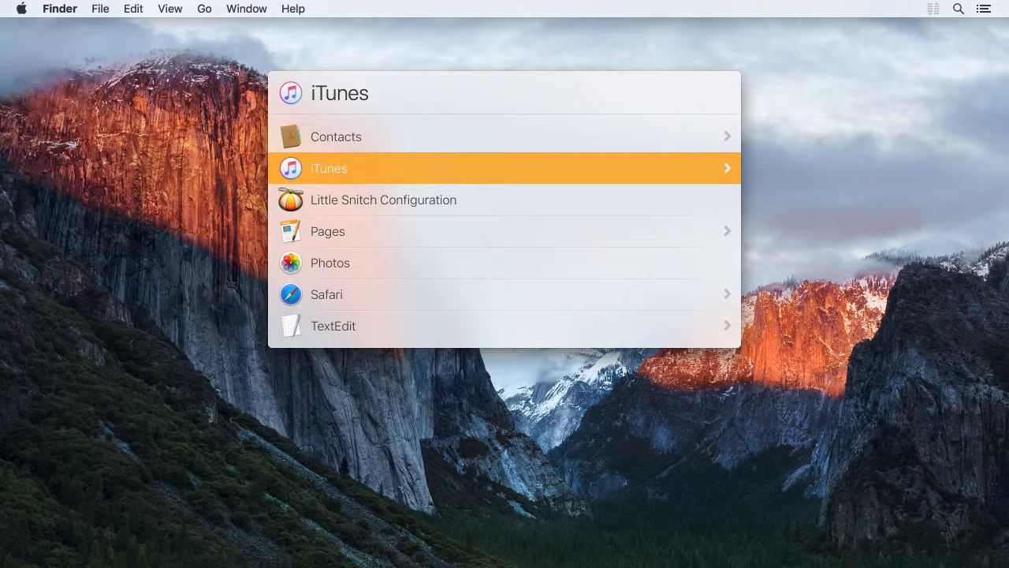
Step: Browse into Contacts, showing Companies, Job Titles, Departments and people
left_click(726, 168)
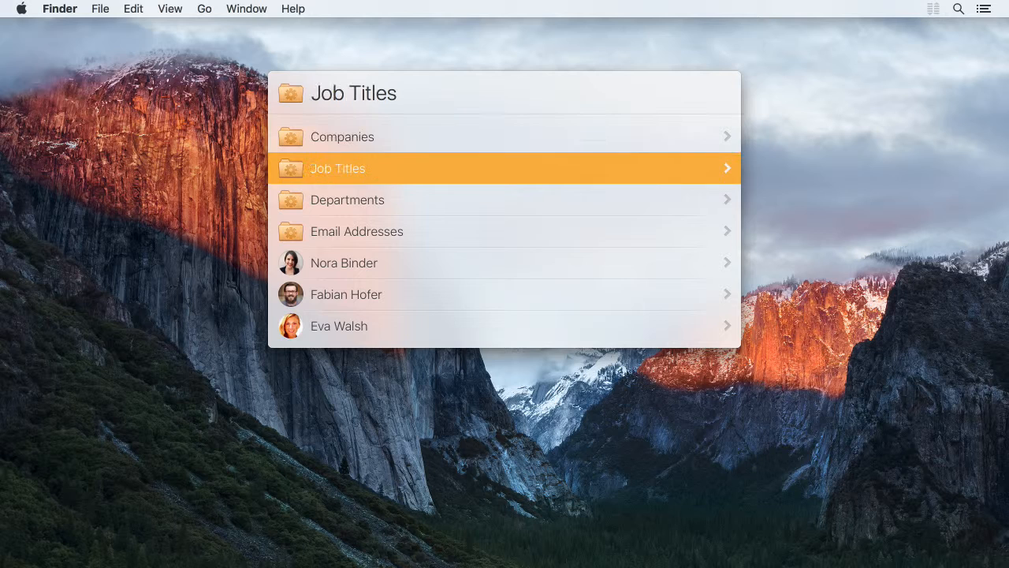
left_click(347, 200)
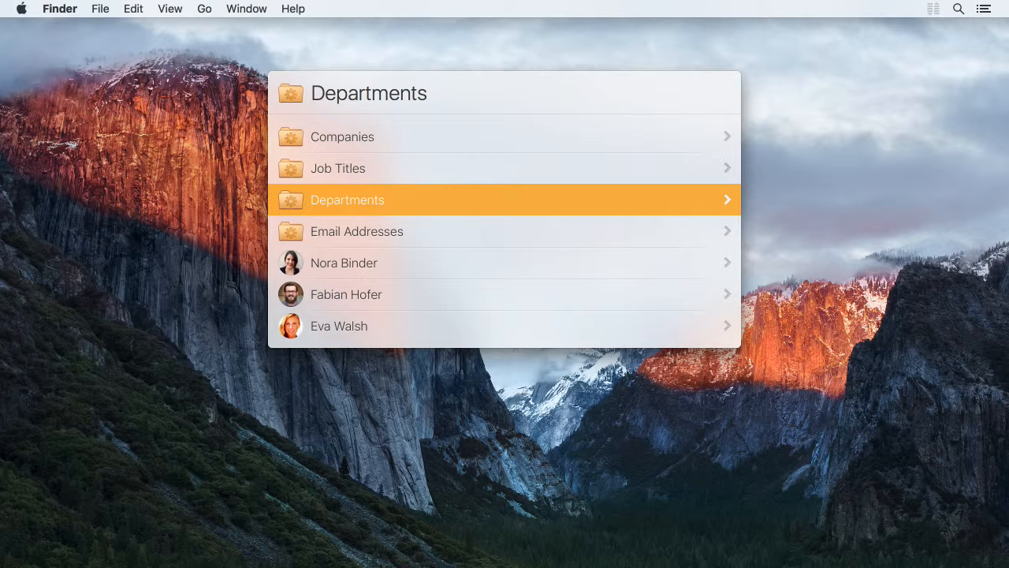